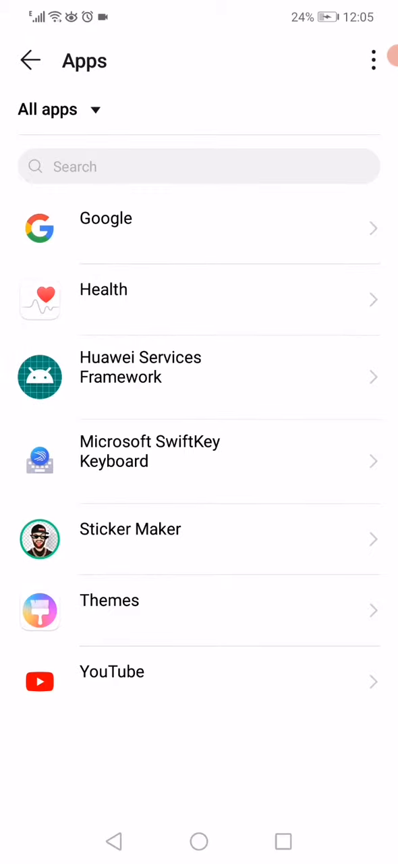
Find WhatsApp in the All apps list and bring up its App info page
{"action": "scroll", "scroll_direction": "down", "scroll_amount": 3}
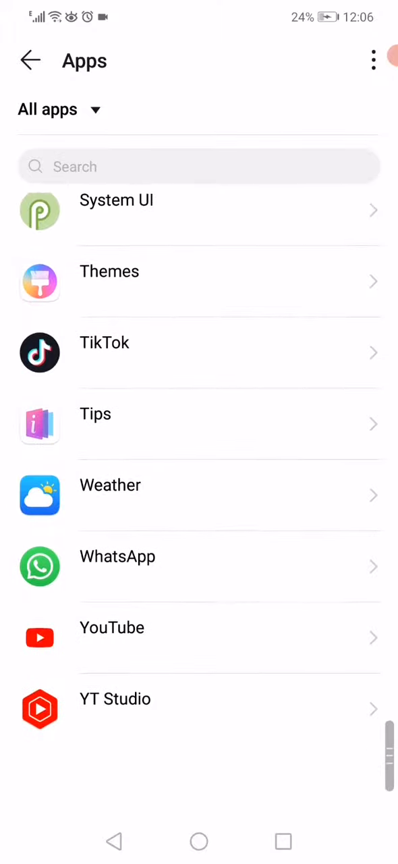
{"action": "left_click", "coordinate": [200, 168]}
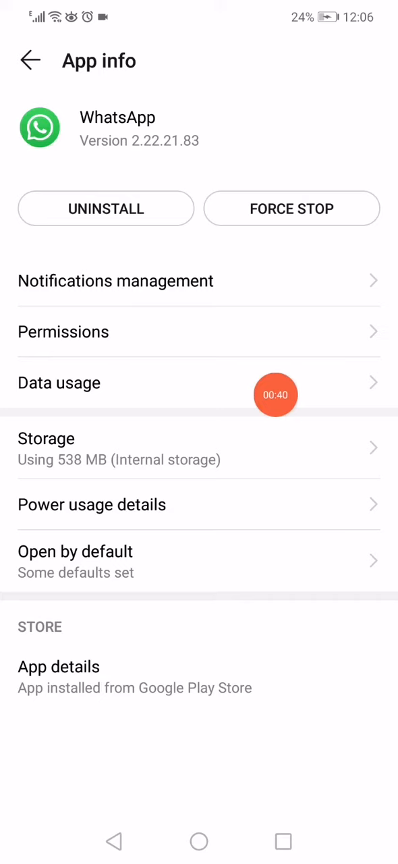
Leave WhatsApp's App info and launch the Play Store from the home screen
{"action": "left_click", "coordinate": [46, 438]}
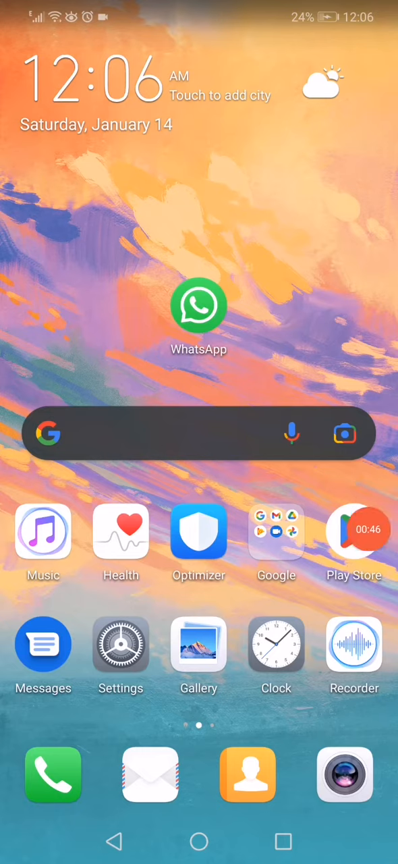
{"action": "left_click", "coordinate": [199, 305]}
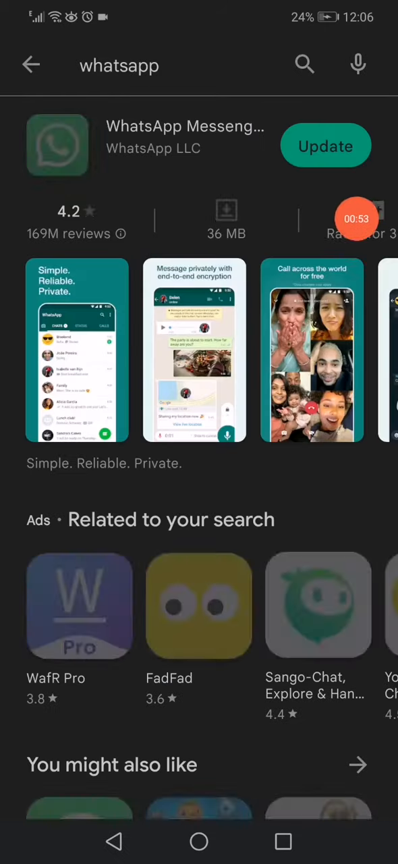